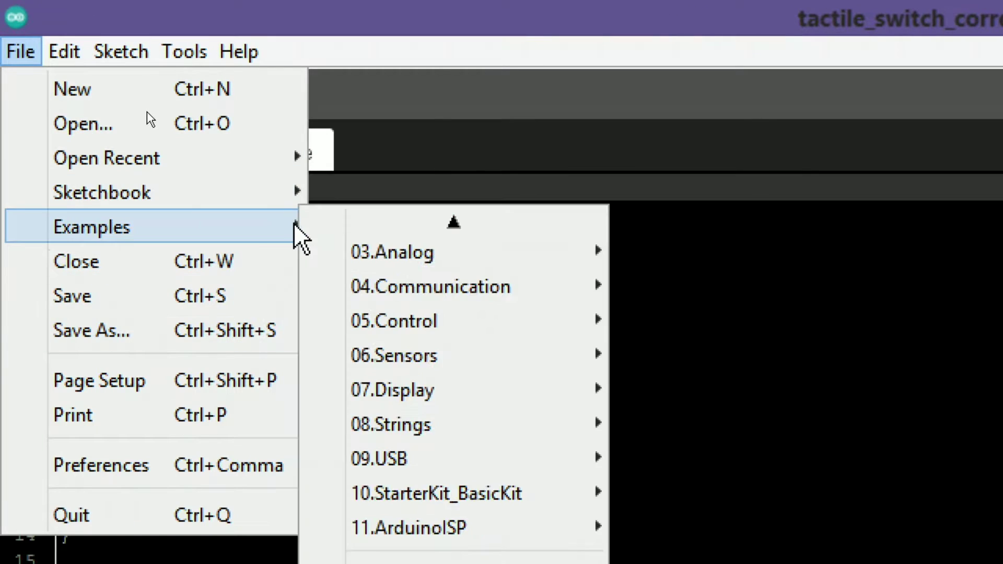
{"action": "mouse_move", "coordinate": [437, 497]}
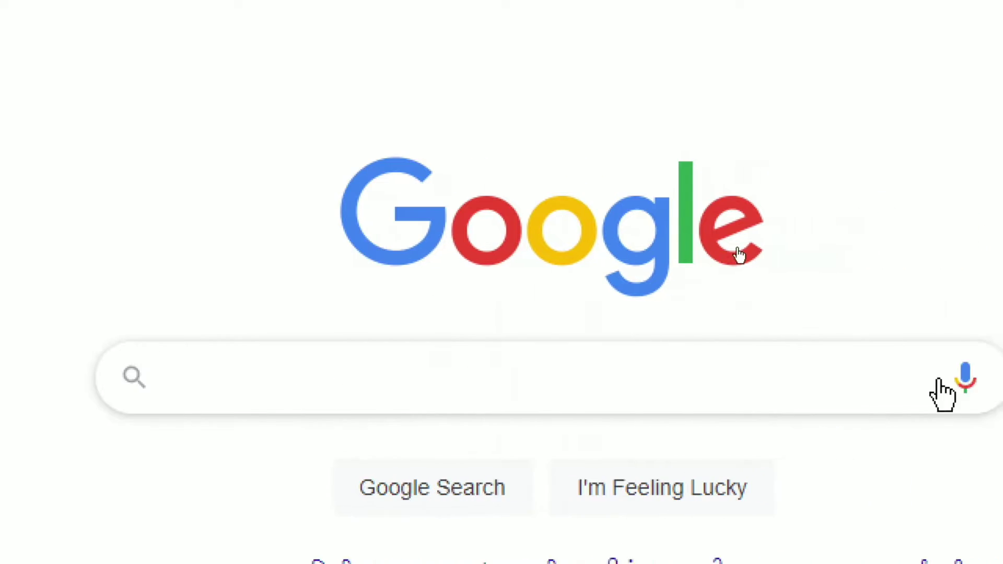
Search 'attiny85 arduino pinout' in Google Images and view the ATtiny25/45/85 pinout diagram
{"action": "type", "text": "attiny85 arduino pinout"}
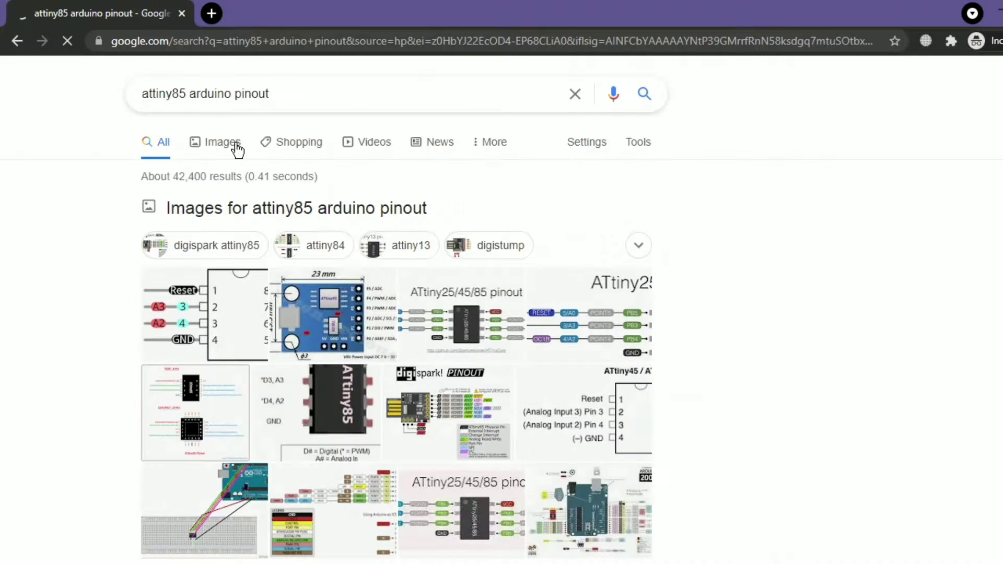
{"action": "left_click", "coordinate": [222, 141]}
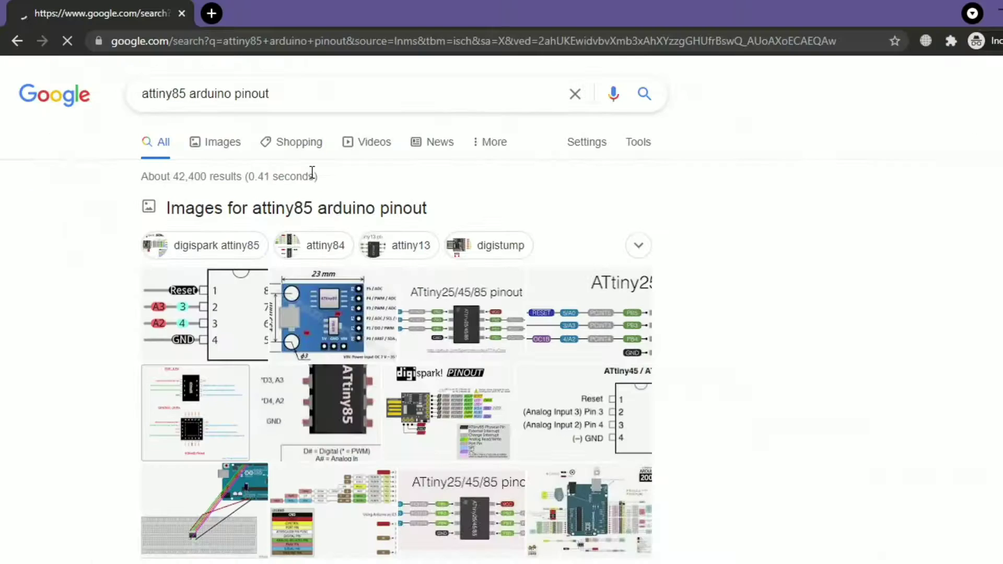
{"action": "left_click", "coordinate": [224, 141]}
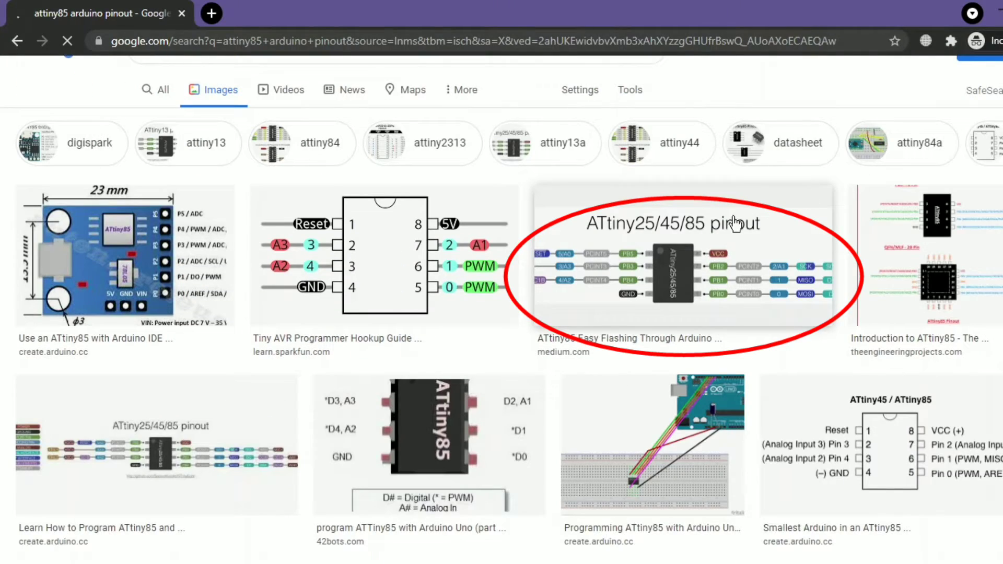
{"action": "left_click", "coordinate": [681, 274]}
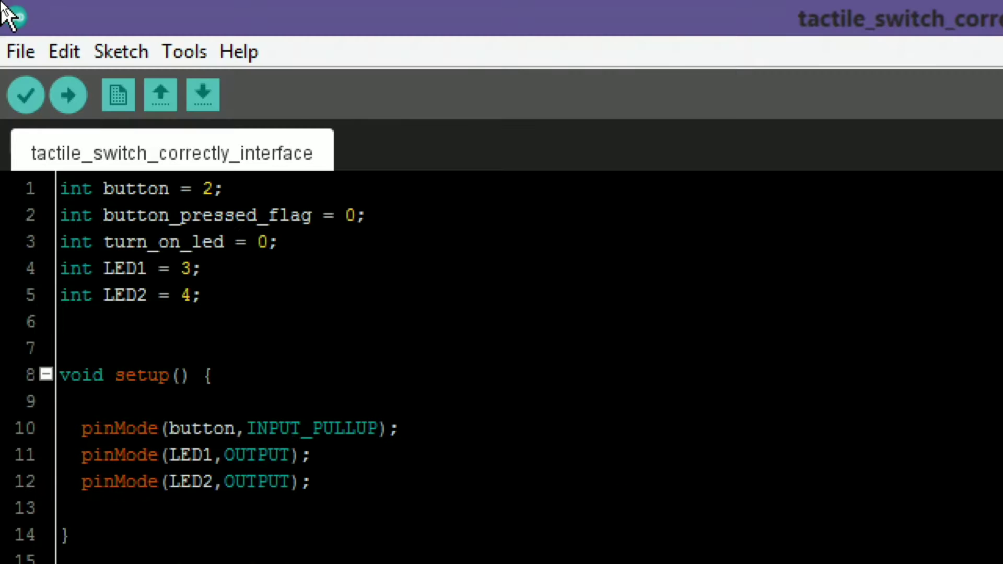
Add the damellis ATtiny boards URL to Additional Boards Manager URLs in Preferences
{"action": "left_click", "coordinate": [20, 51]}
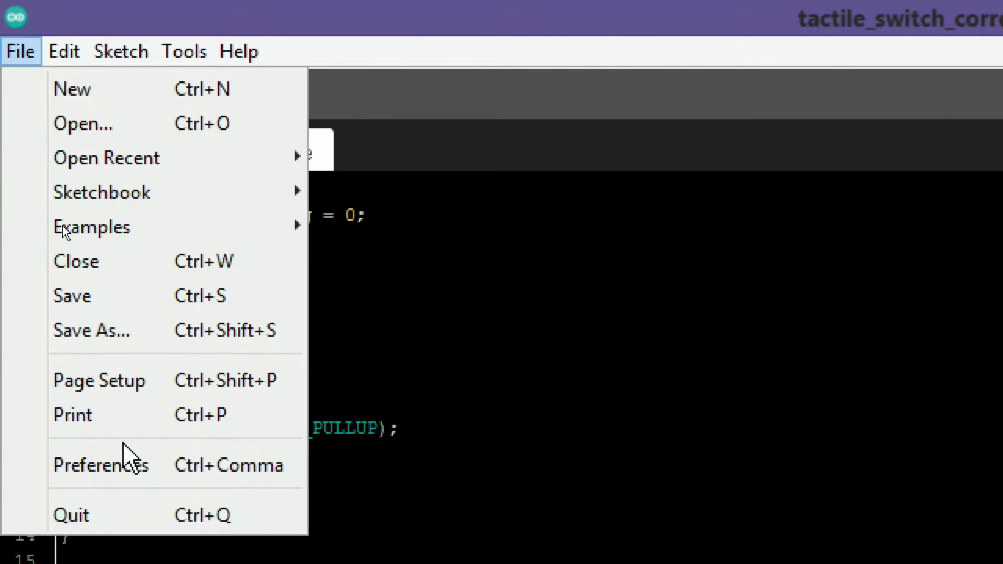
{"action": "left_click", "coordinate": [101, 464]}
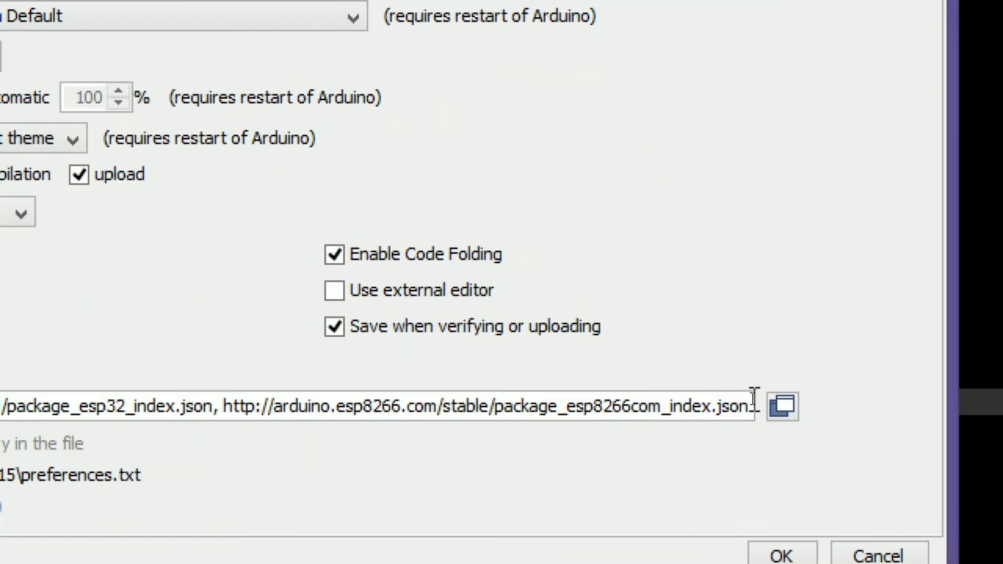
{"action": "mouse_move", "coordinate": [799, 393]}
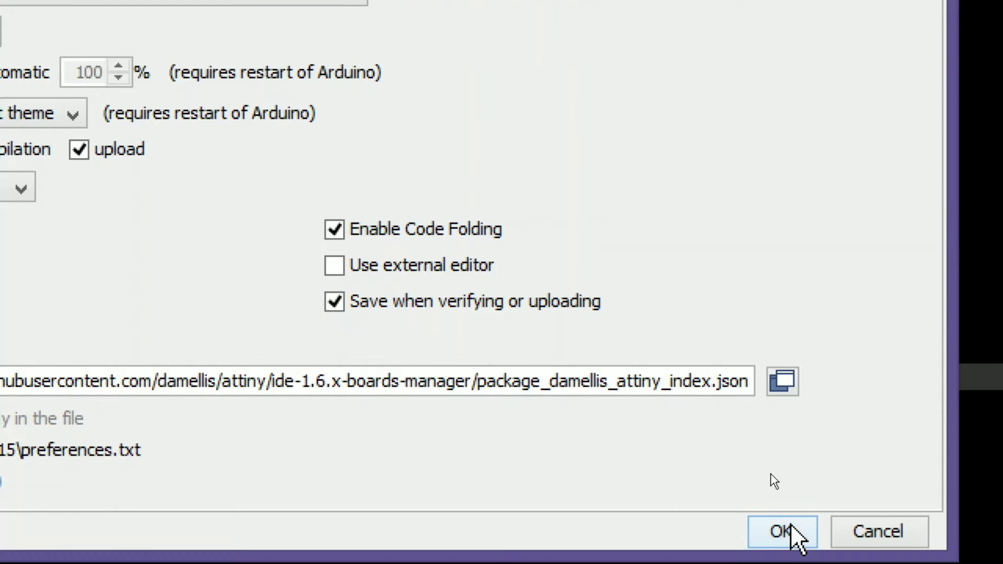
{"action": "left_click", "coordinate": [781, 532]}
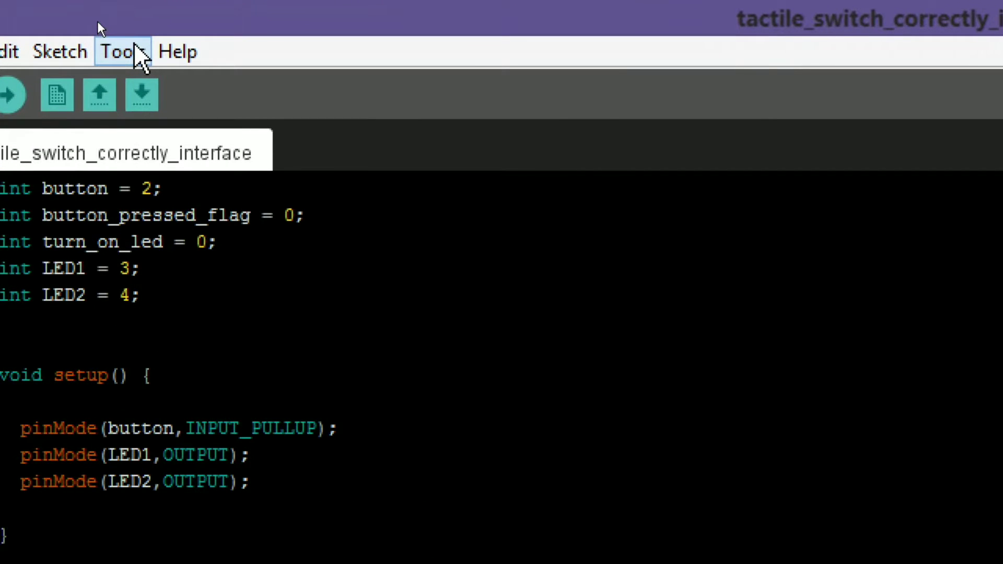
Install the ATtiny microcontrollers package found by searching 'attiny85' in Boards Manager
{"action": "left_click", "coordinate": [121, 52]}
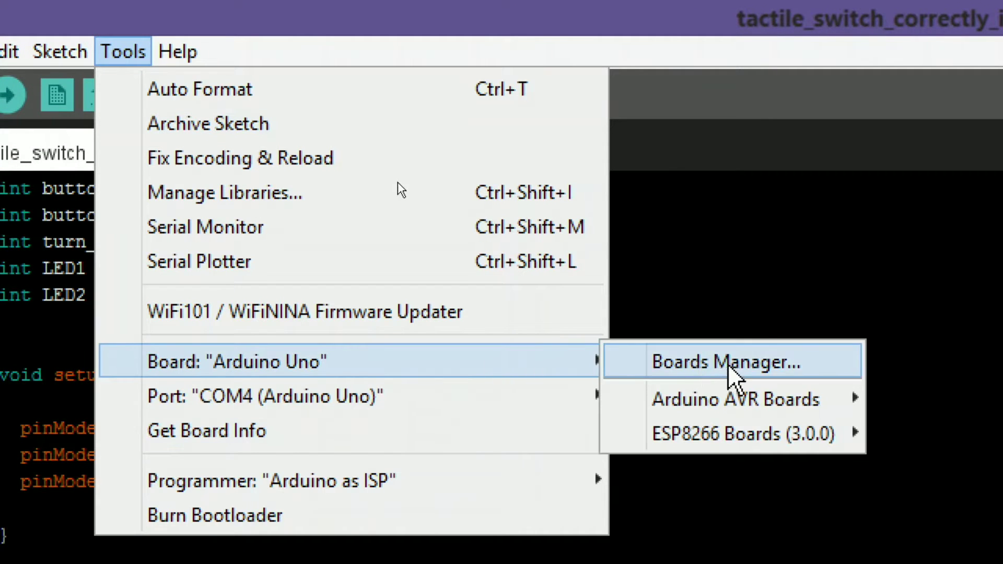
{"action": "left_click", "coordinate": [731, 361]}
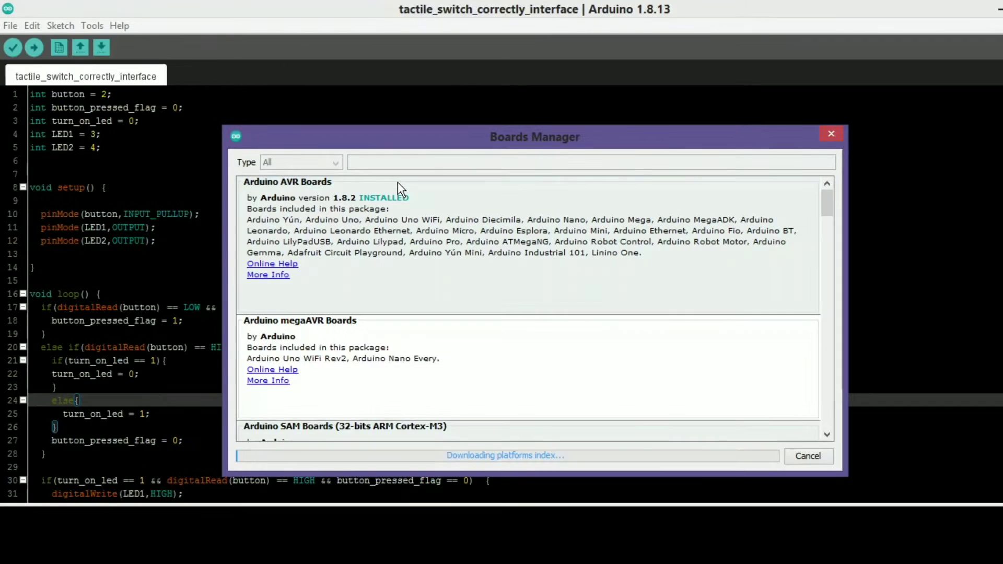
{"action": "type", "text": "attiny85"}
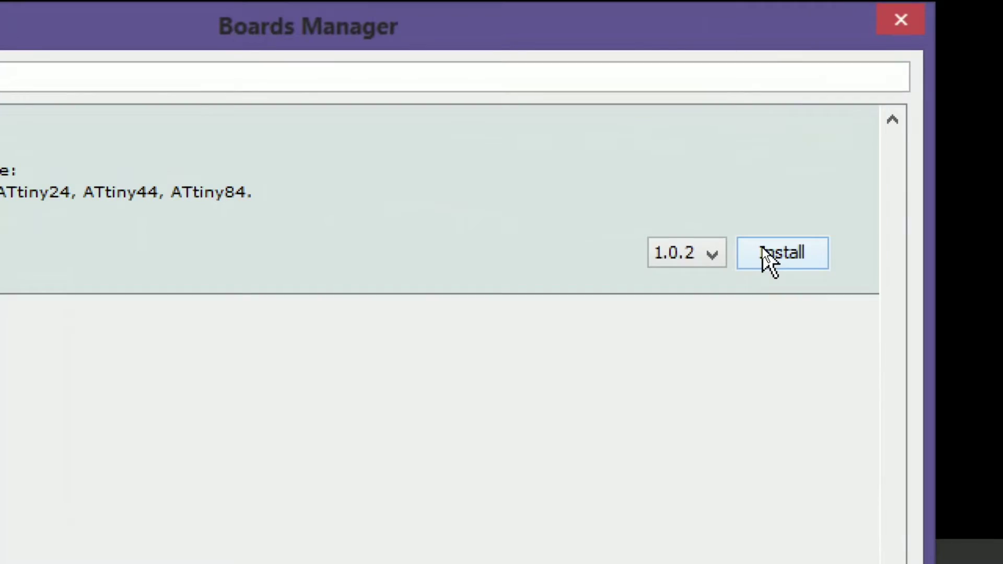
{"action": "left_click", "coordinate": [781, 253]}
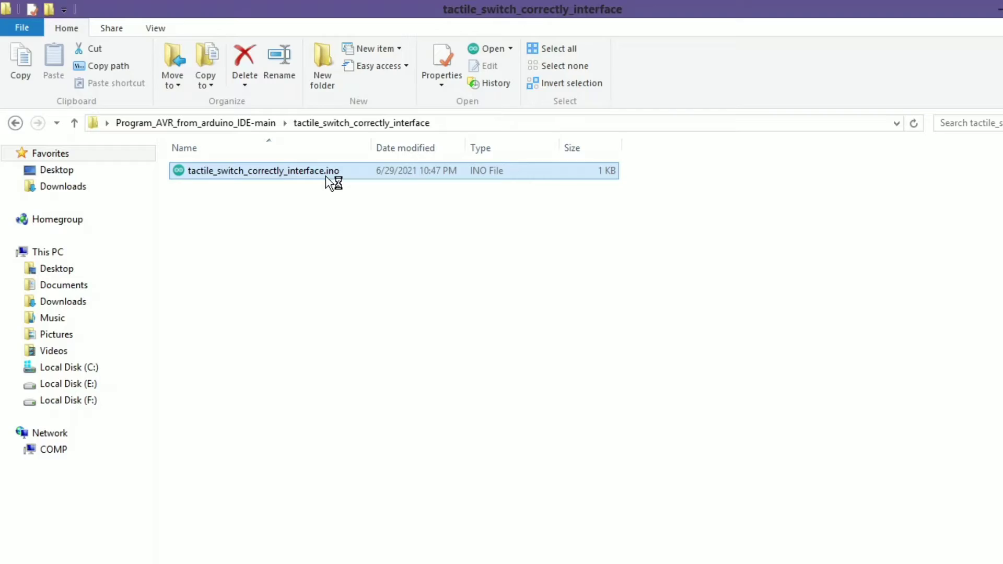
Load tactile_switch_correctly_interface.ino from File Explorer into Arduino IDE
{"action": "double_click", "coordinate": [263, 170]}
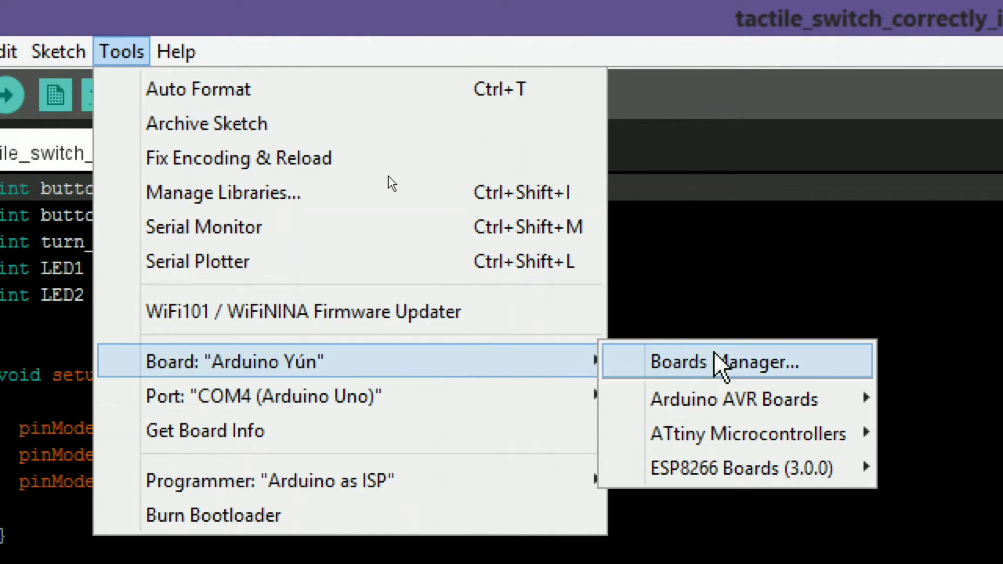
{"action": "mouse_move", "coordinate": [729, 398]}
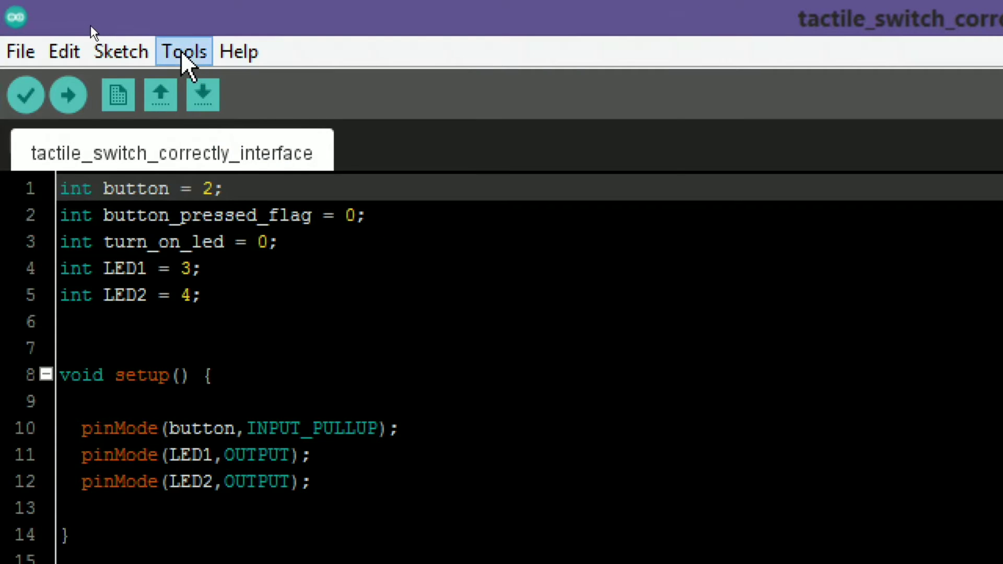
Select the ATtiny85 processor and burn the bootloader onto it via Arduino as ISP
{"action": "left_click", "coordinate": [184, 51]}
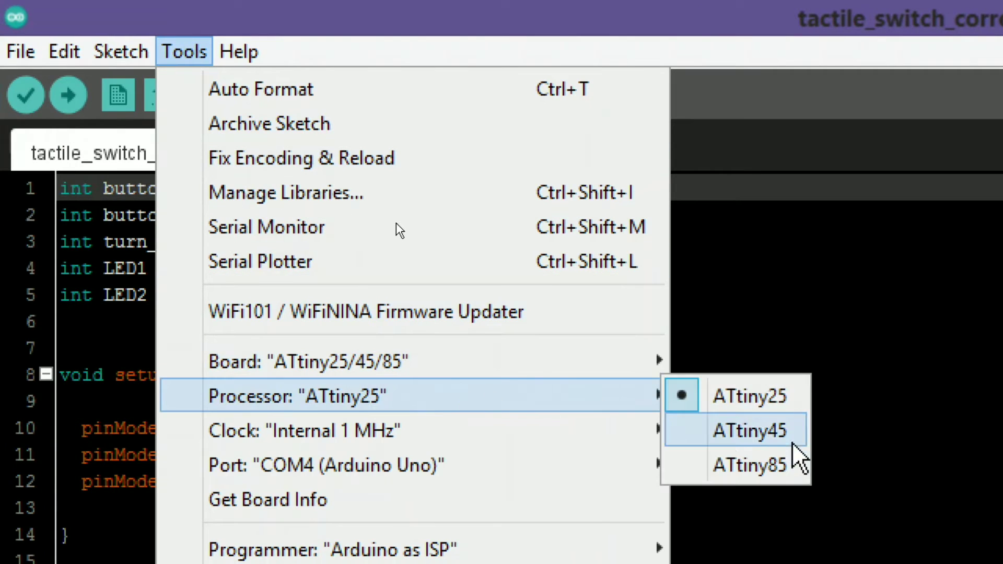
{"action": "left_click", "coordinate": [750, 464]}
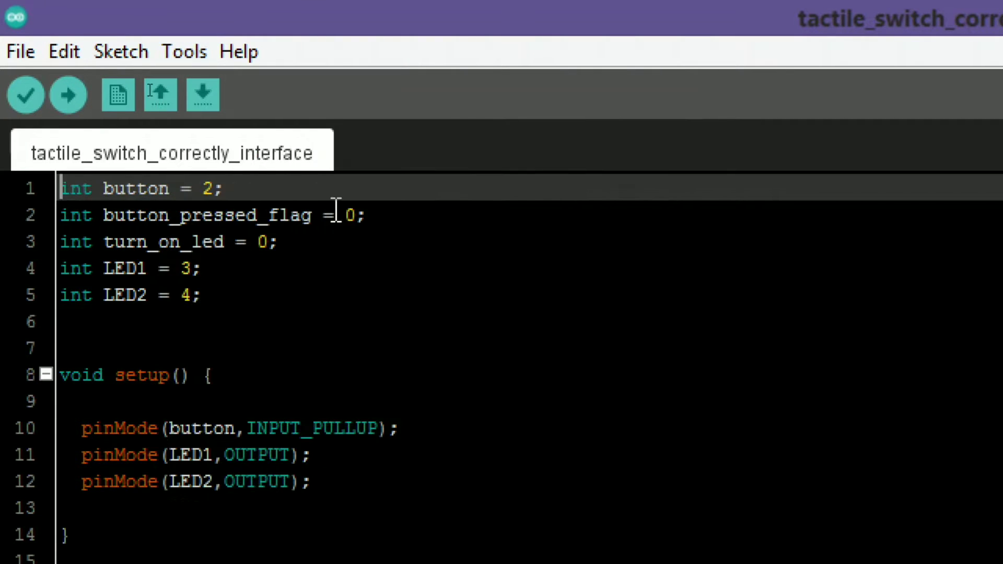
{"action": "left_click", "coordinate": [184, 51]}
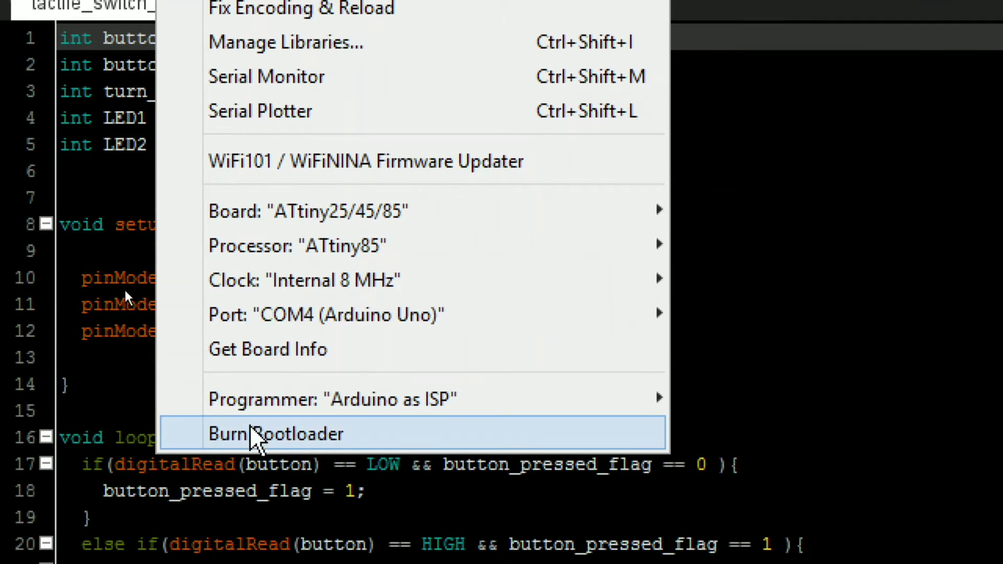
{"action": "left_click", "coordinate": [274, 433]}
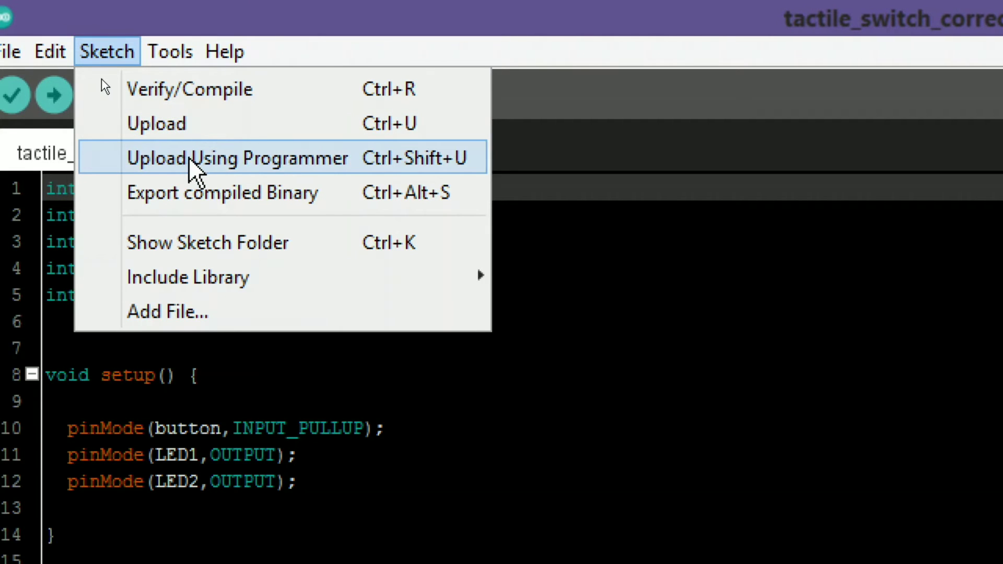
Upload the button/LED sketch to the ATtiny85 using Upload Using Programmer
{"action": "left_click", "coordinate": [189, 89]}
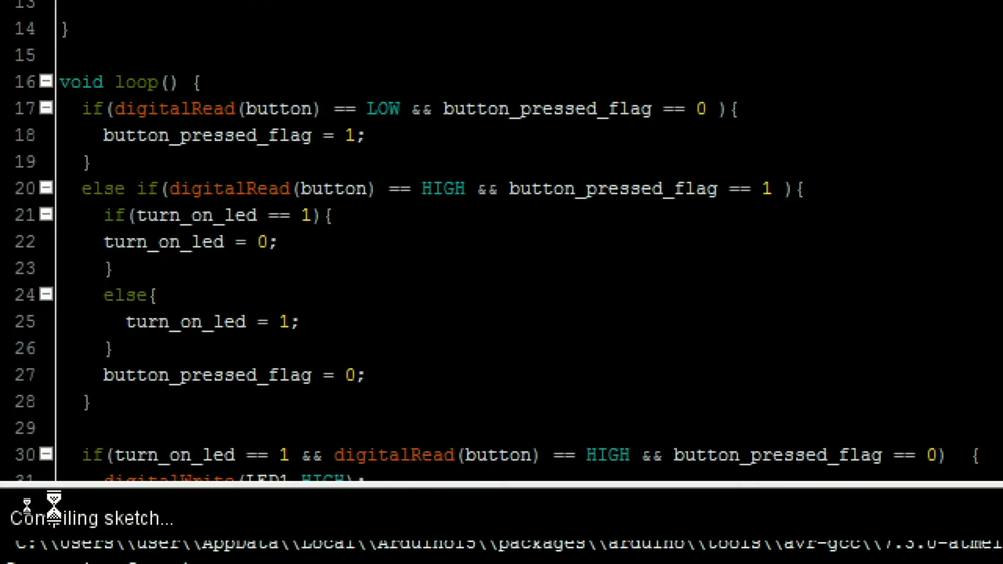
{"action": "left_click", "coordinate": [33, 47]}
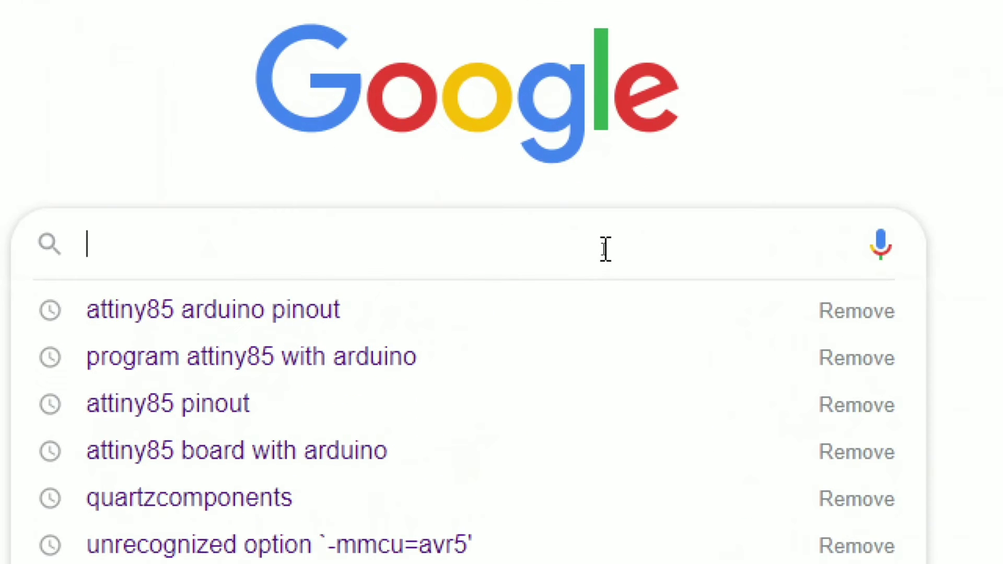
Search 'atmega8 arduino pinout' and view the ATmega8/48/88/168/328 DIP pinout diagram
{"action": "type", "text": "atmega8 arduino pin"}
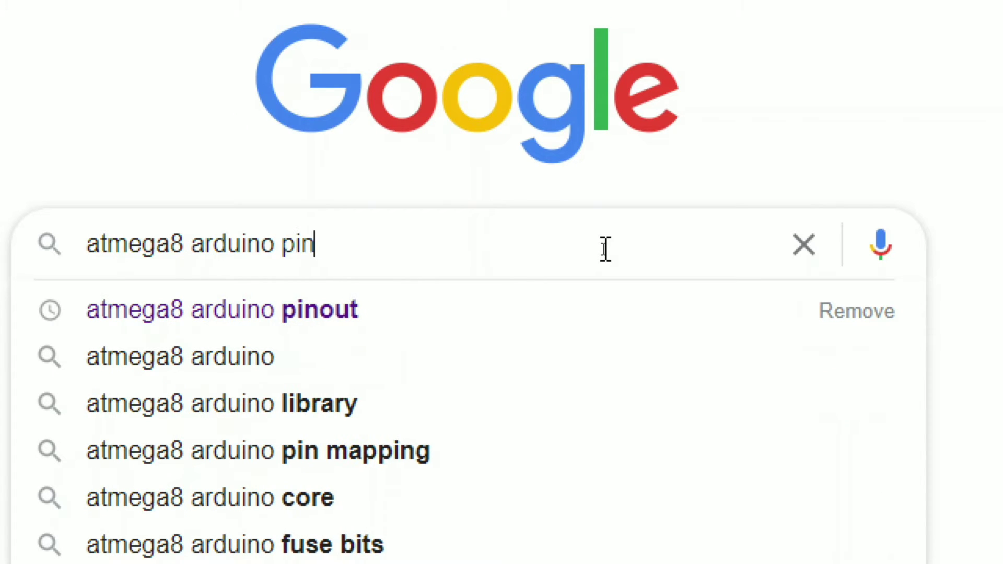
{"action": "left_click", "coordinate": [222, 310]}
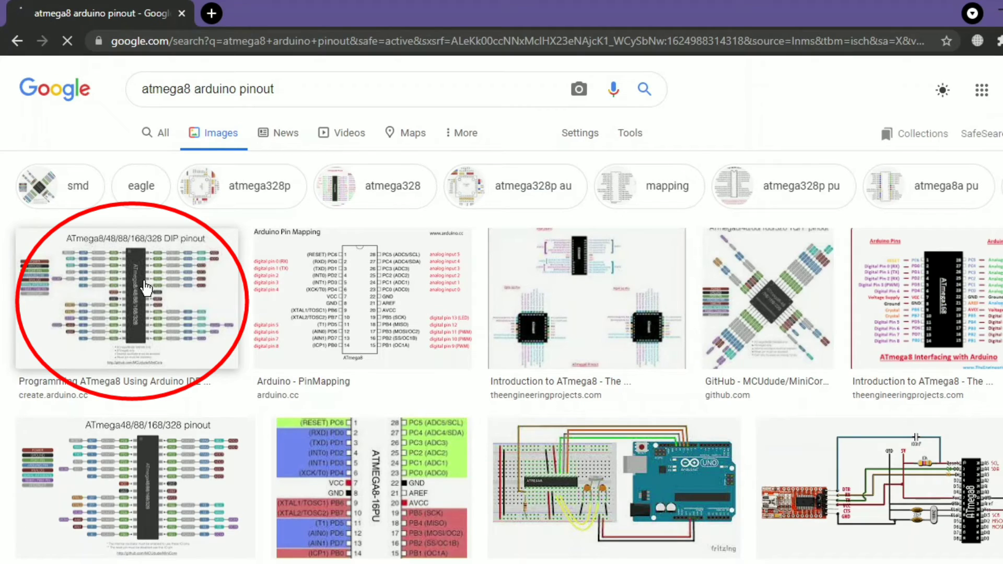
{"action": "left_click", "coordinate": [127, 299]}
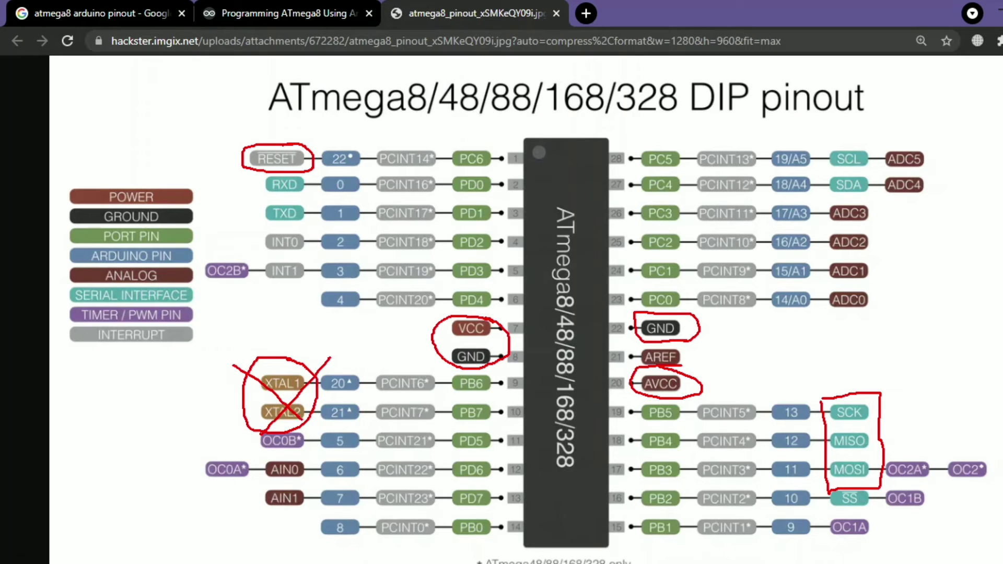
{"action": "left_click", "coordinate": [96, 13]}
{"action": "type", "text": "program atmega8 with"}
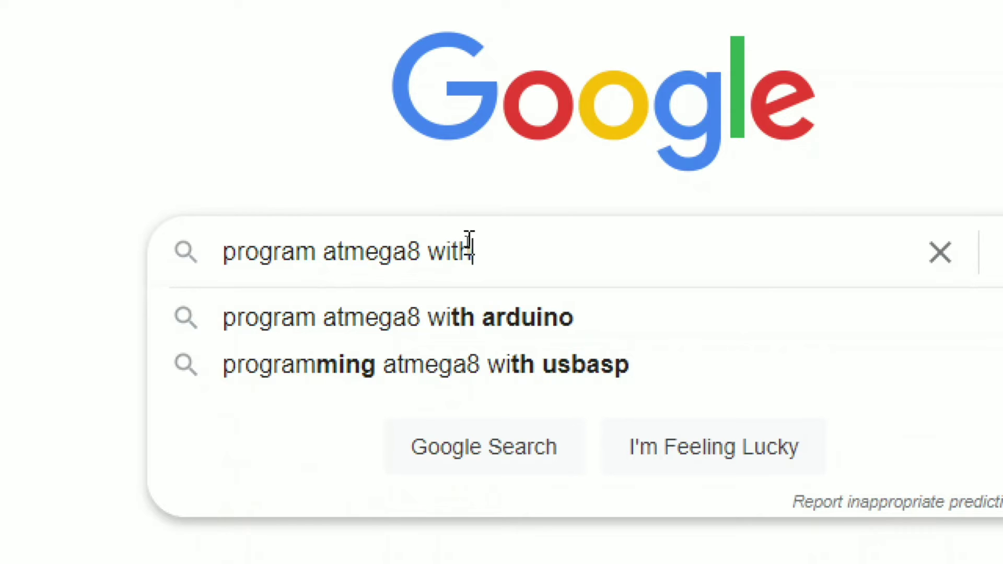
Find the Project Hub guide on programming ATmega8 with Arduino Uno and view its breadboard wiring diagram
{"action": "left_click", "coordinate": [398, 317]}
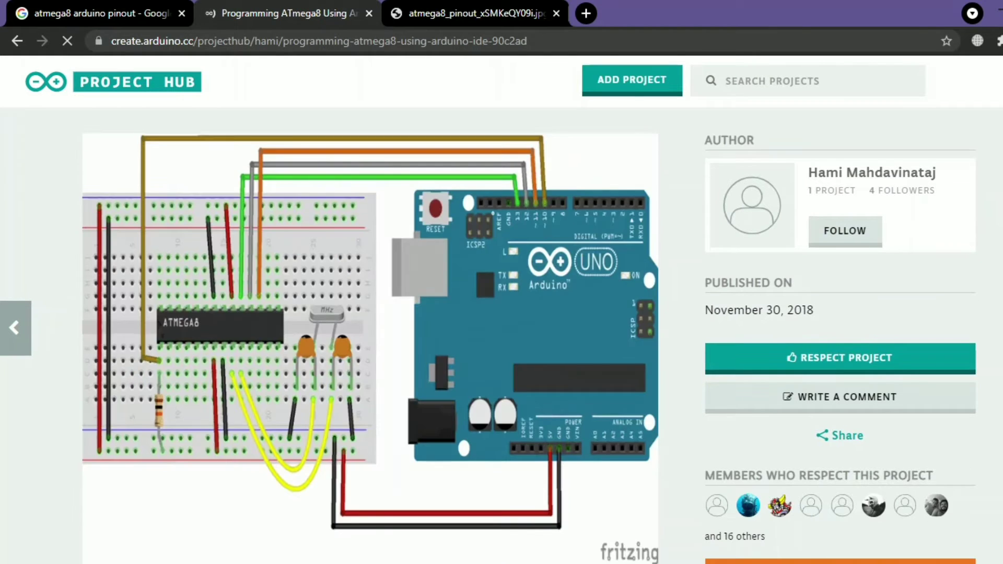
{"action": "scroll", "scroll_direction": "down", "scroll_amount": 3}
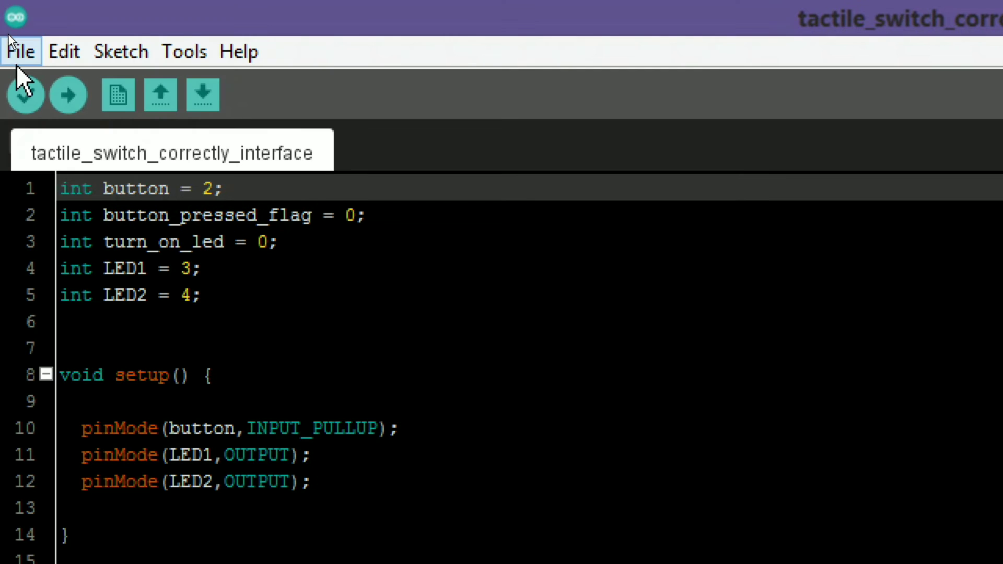
Confirm the MiniCore boards URL in Preferences' Additional Boards Manager URLs
{"action": "left_click", "coordinate": [20, 52]}
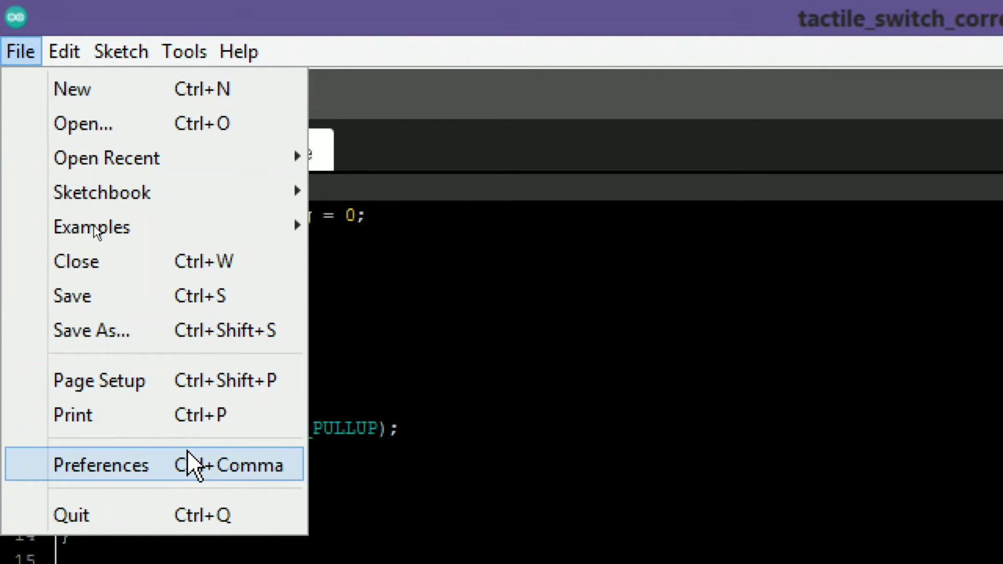
{"action": "left_click", "coordinate": [100, 464]}
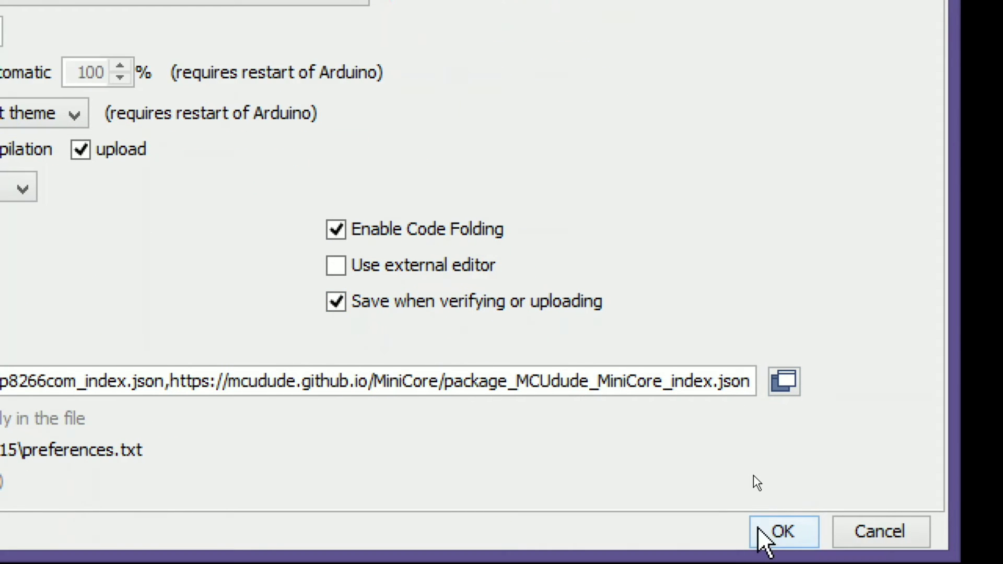
{"action": "left_click", "coordinate": [783, 531]}
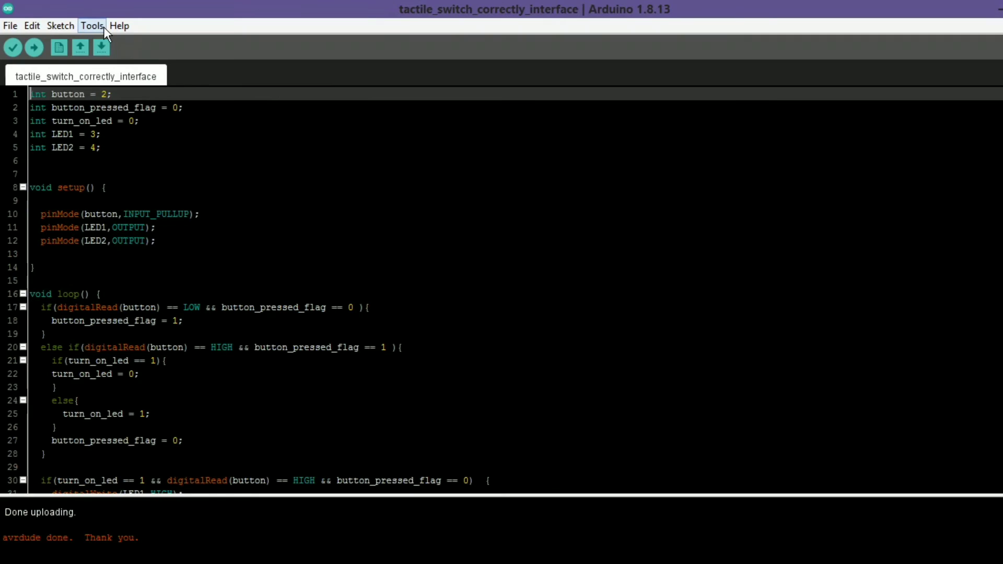
Install MCUdude's MiniCore package found by searching 'atmega8' in Boards Manager
{"action": "left_click", "coordinate": [91, 25]}
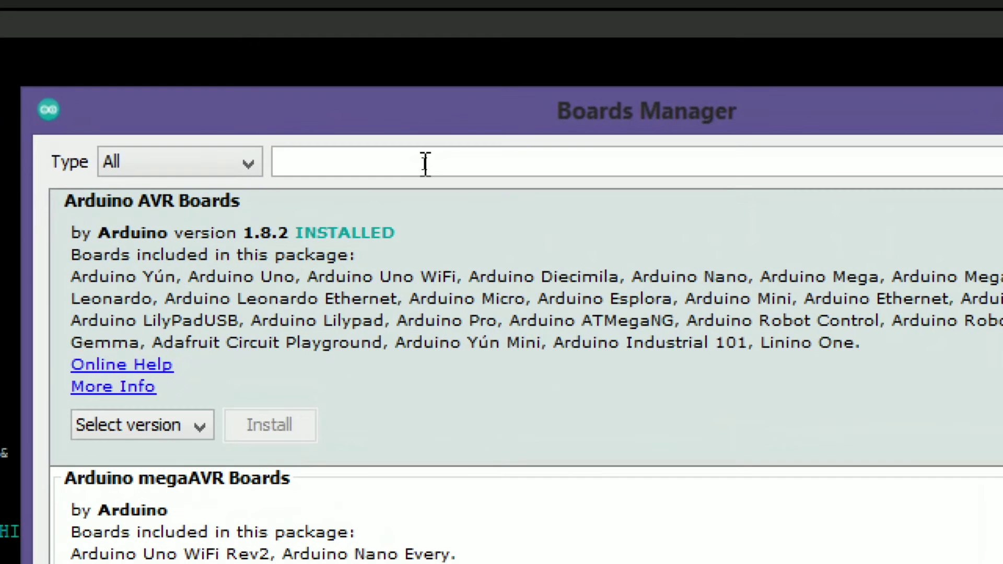
{"action": "type", "text": "atmega8"}
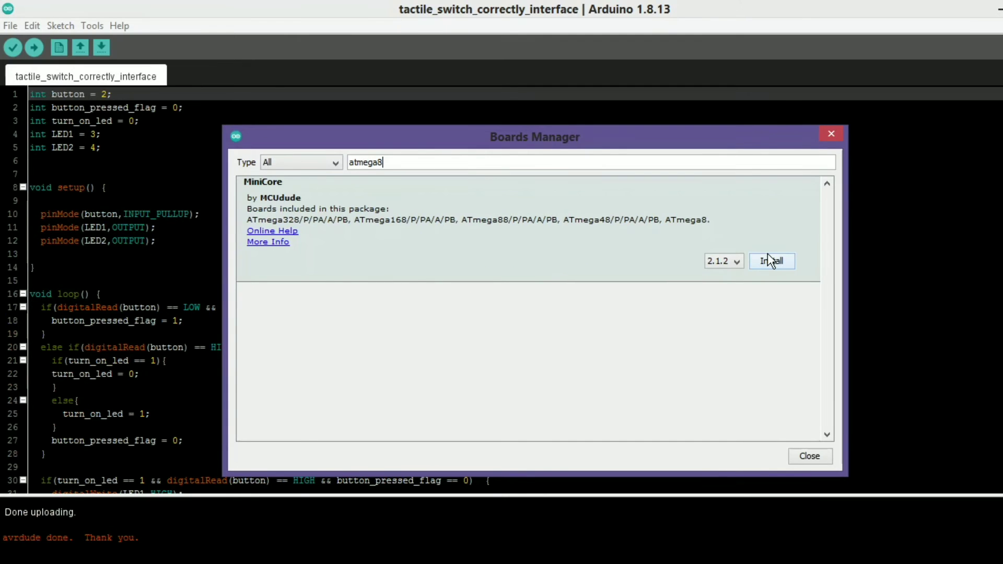
{"action": "left_click", "coordinate": [771, 261]}
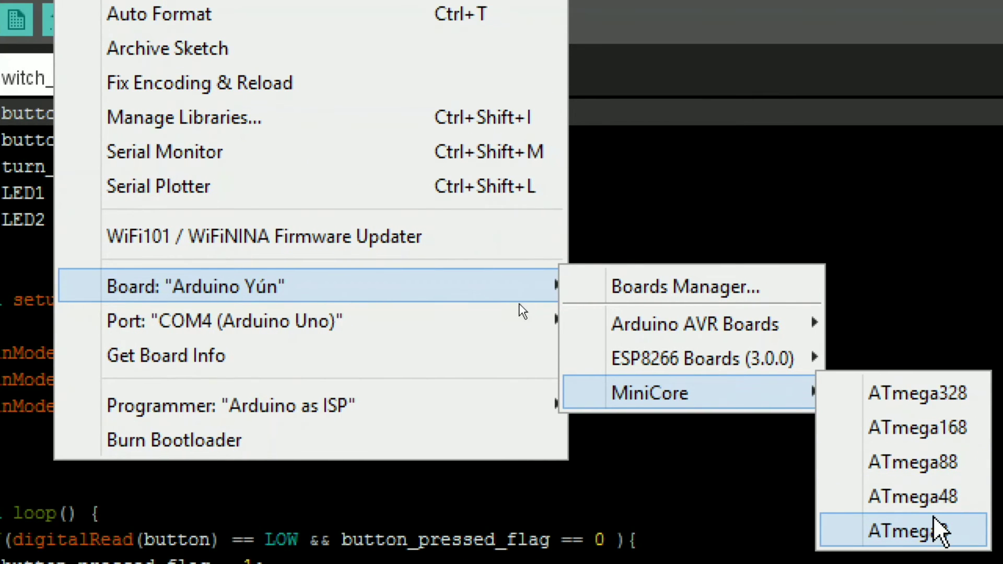
Set the board to MiniCore's ATmega8 and bring up the sketch upload commands
{"action": "left_click", "coordinate": [901, 531]}
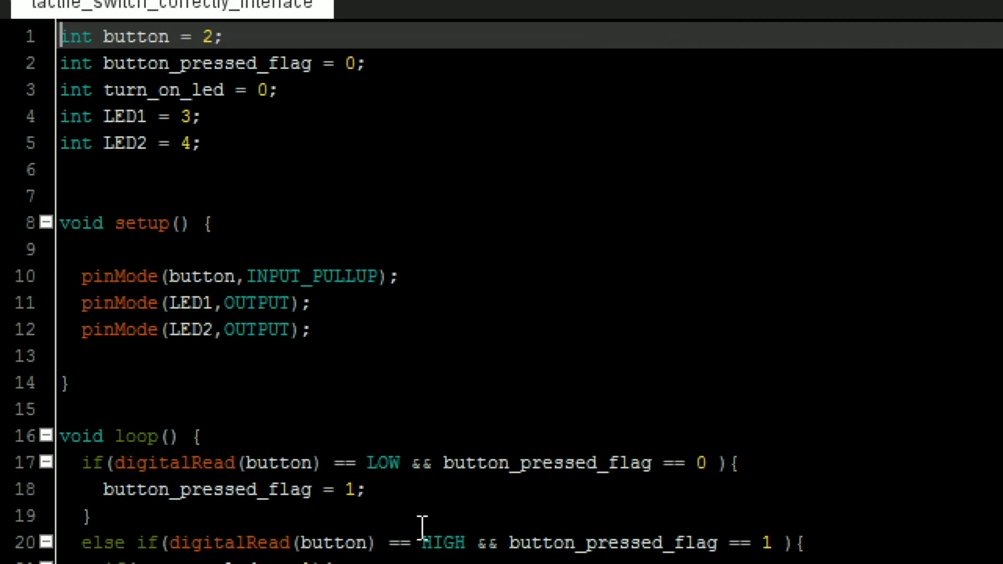
{"action": "left_click", "coordinate": [120, 51]}
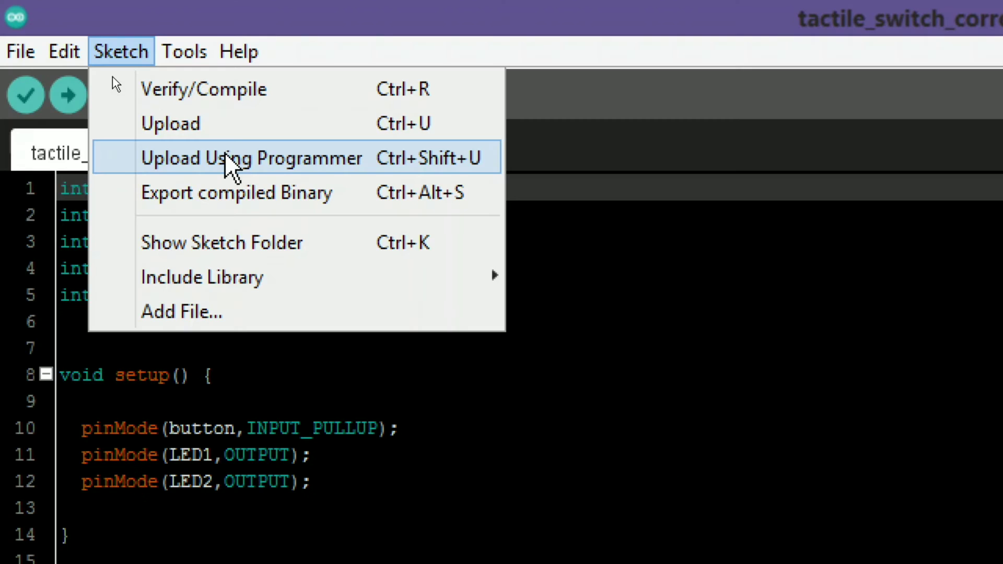